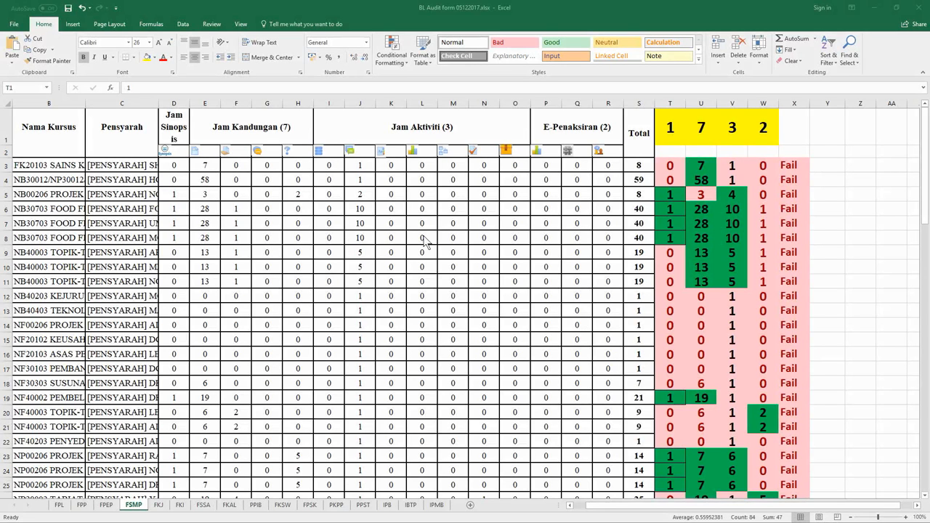
mouse_move(685, 92)
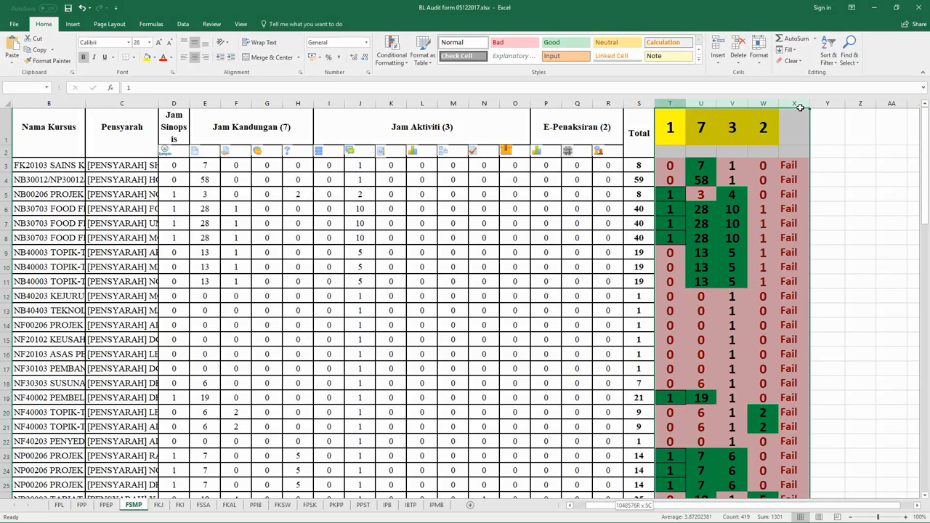
left_click(789, 223)
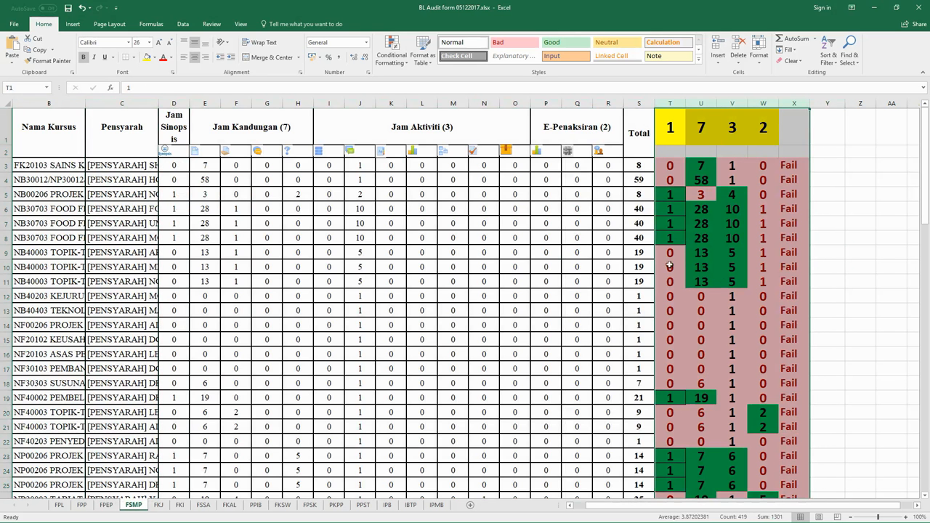
left_click(700, 267)
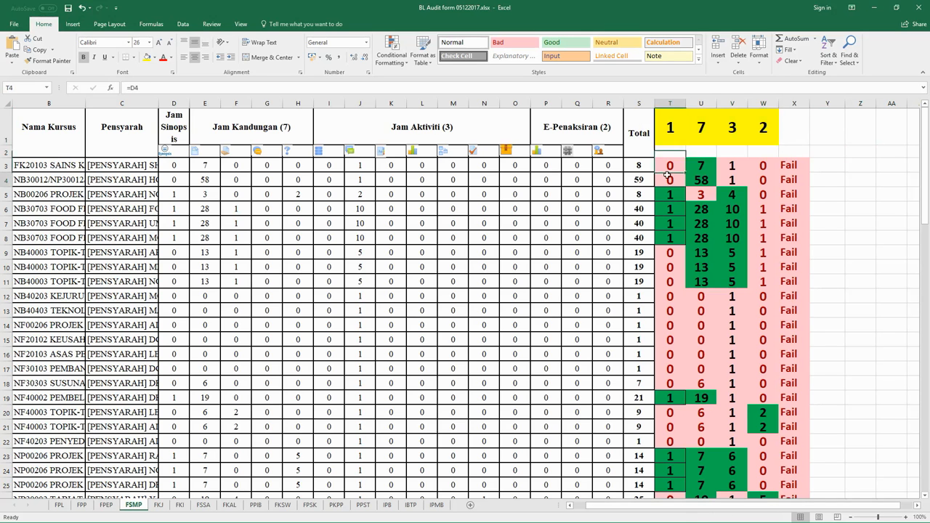
left_click(669, 127)
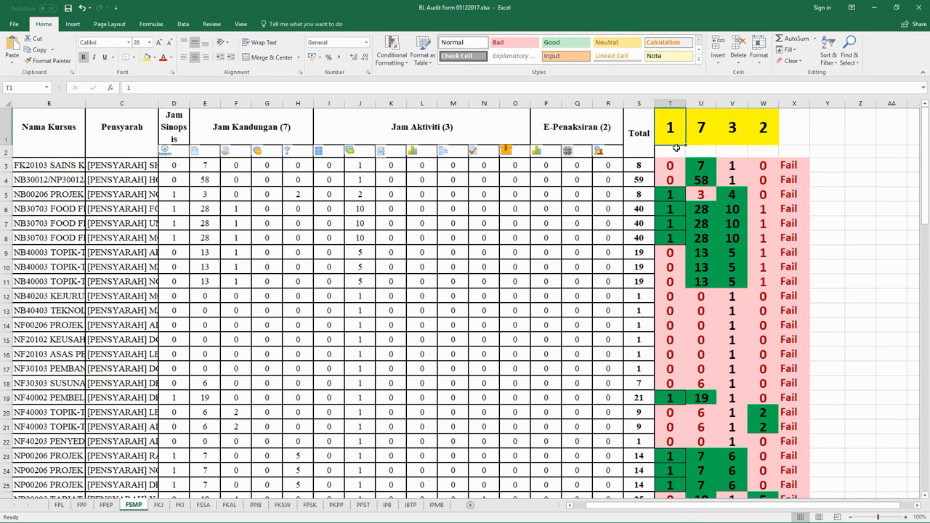
mouse_move(685, 137)
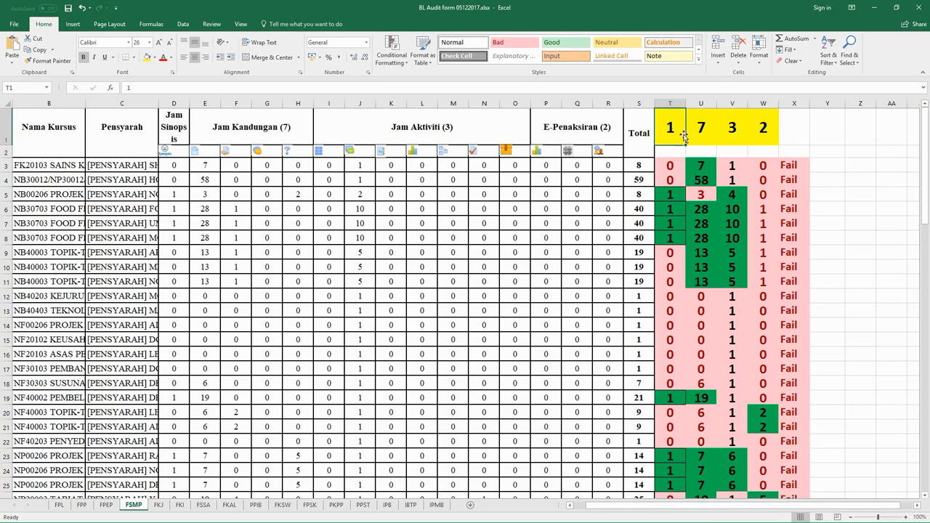
left_click(701, 128)
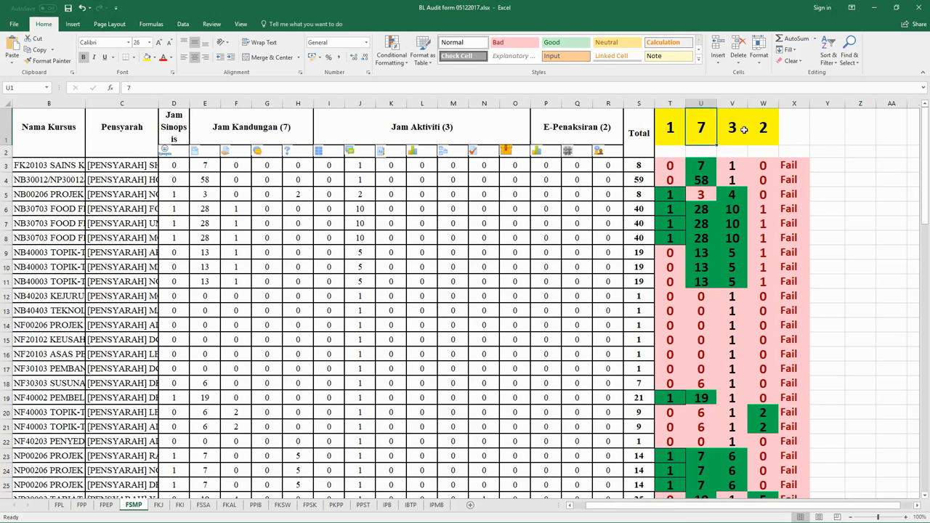
left_click(732, 127)
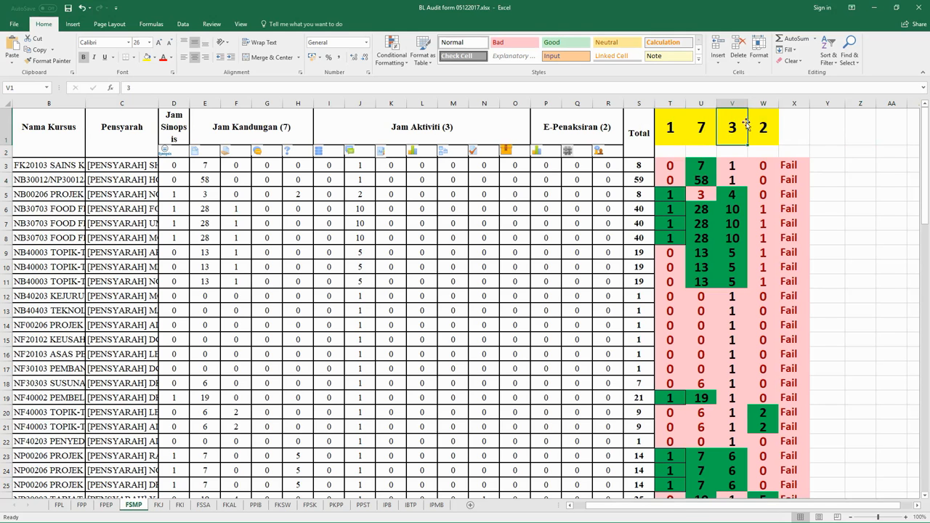
left_click(762, 127)
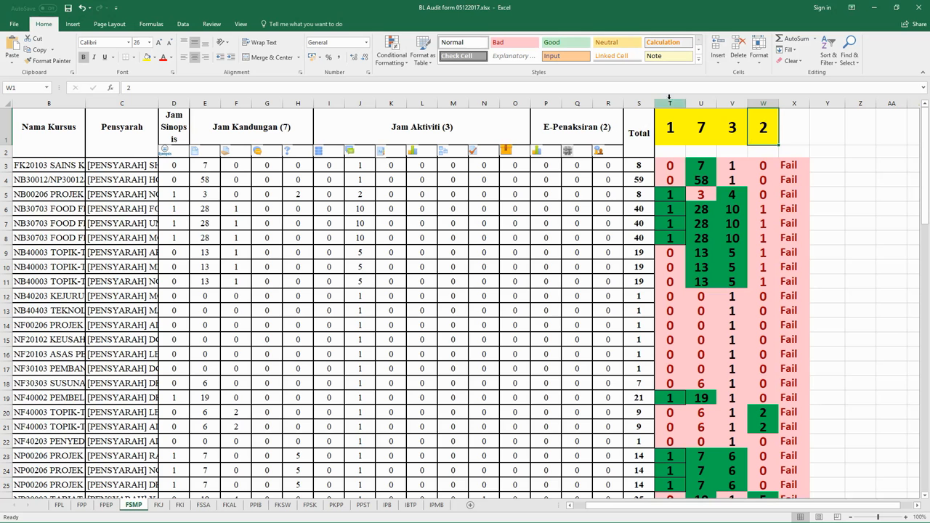
left_click_drag(670, 165, 762, 339)
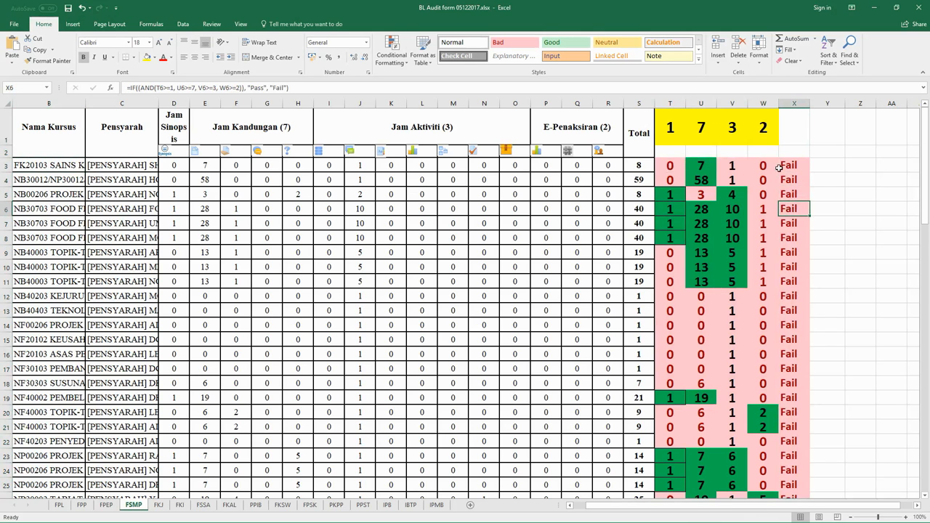
left_click(794, 179)
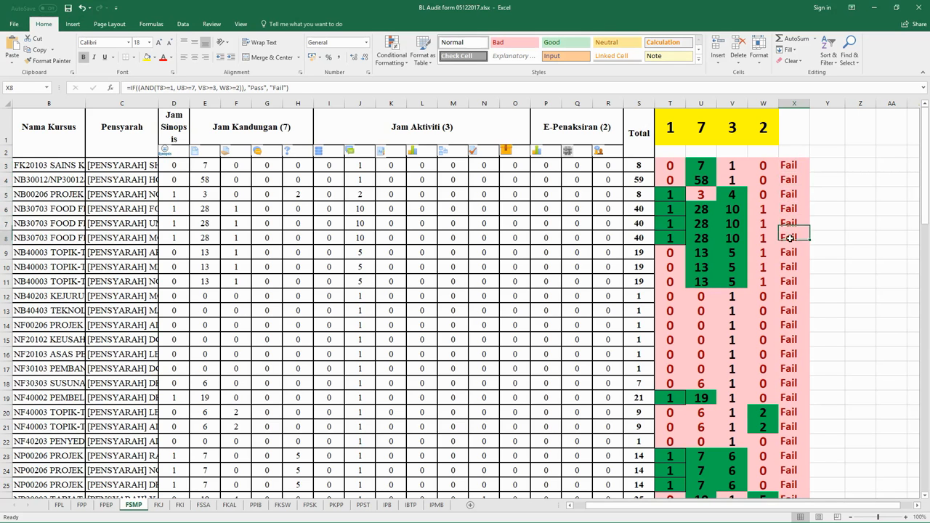
left_click_drag(793, 165, 793, 441)
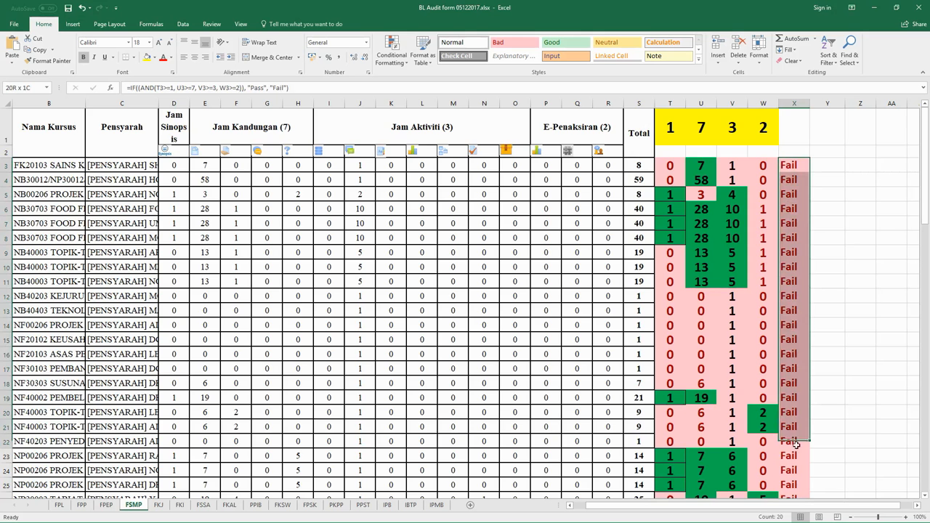
scroll("down", 3)
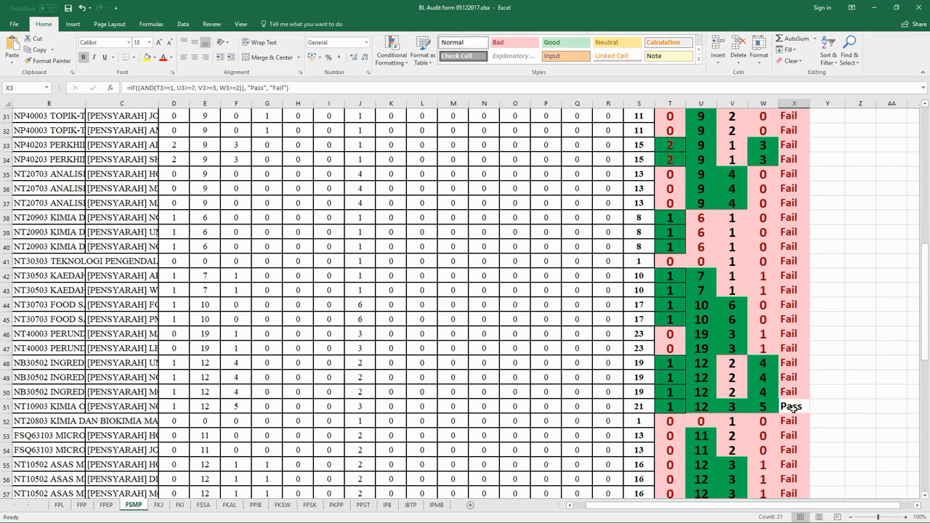
left_click(792, 406)
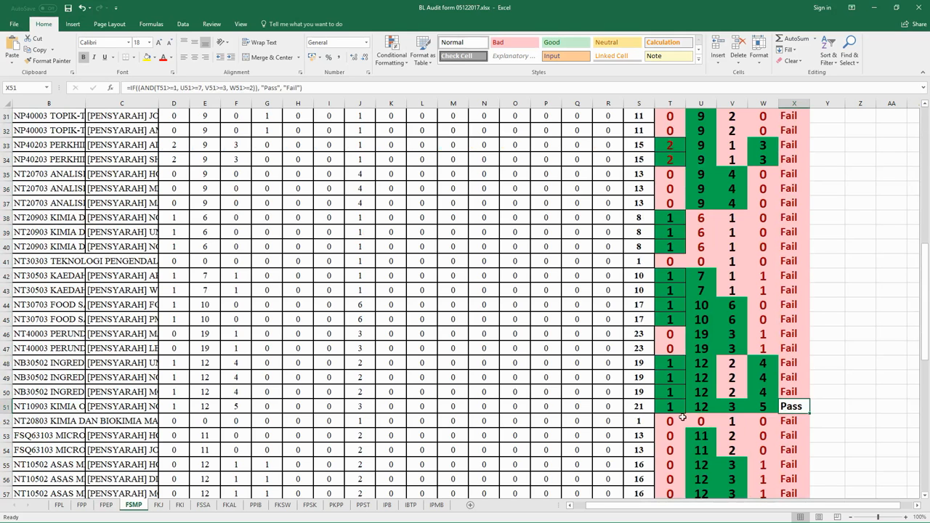
left_click(733, 406)
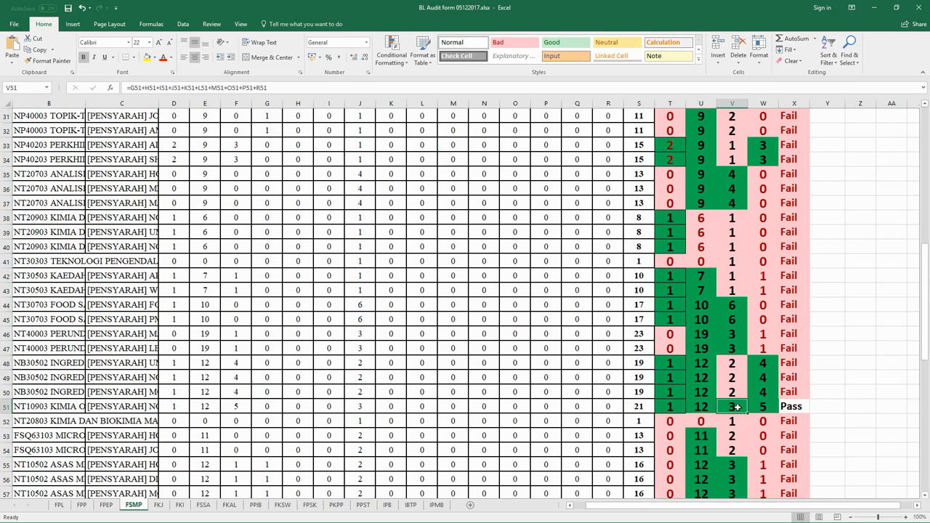
left_click(669, 406)
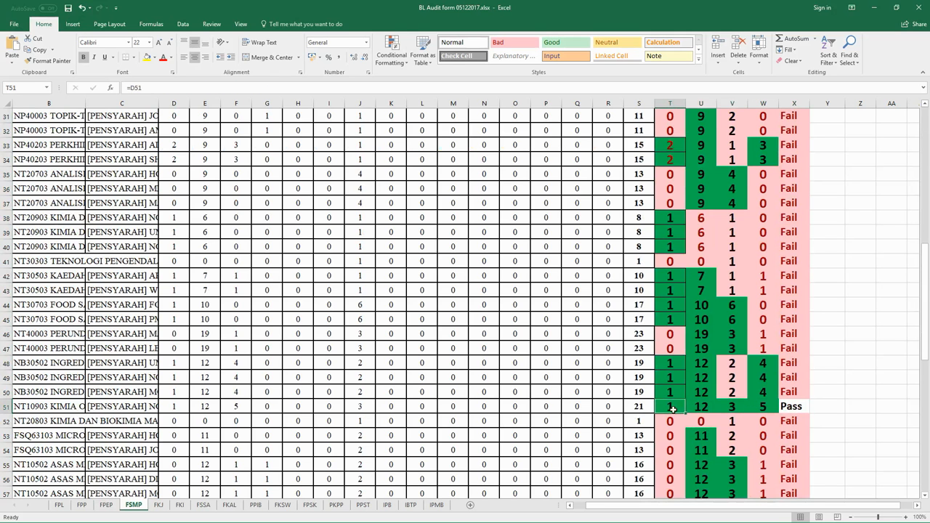
left_click(761, 406)
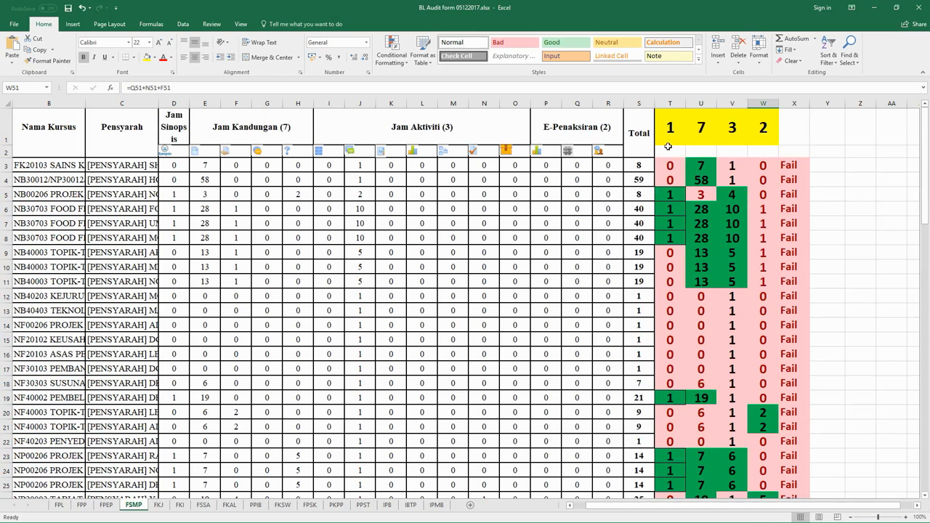
left_click(669, 127)
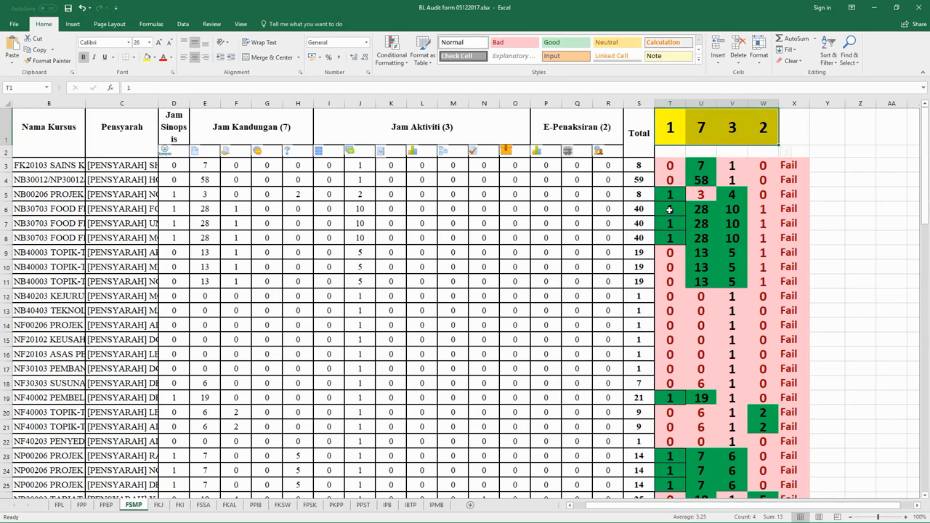
left_click(669, 194)
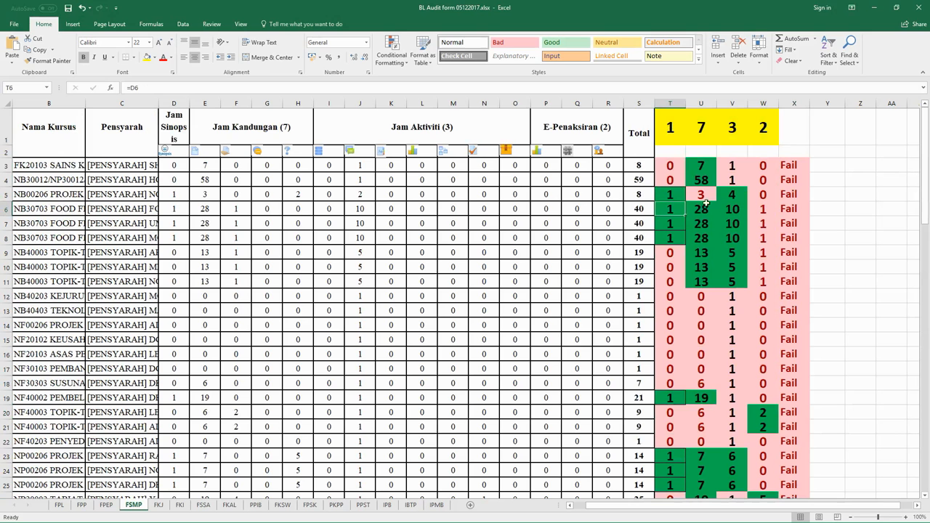
left_click(701, 127)
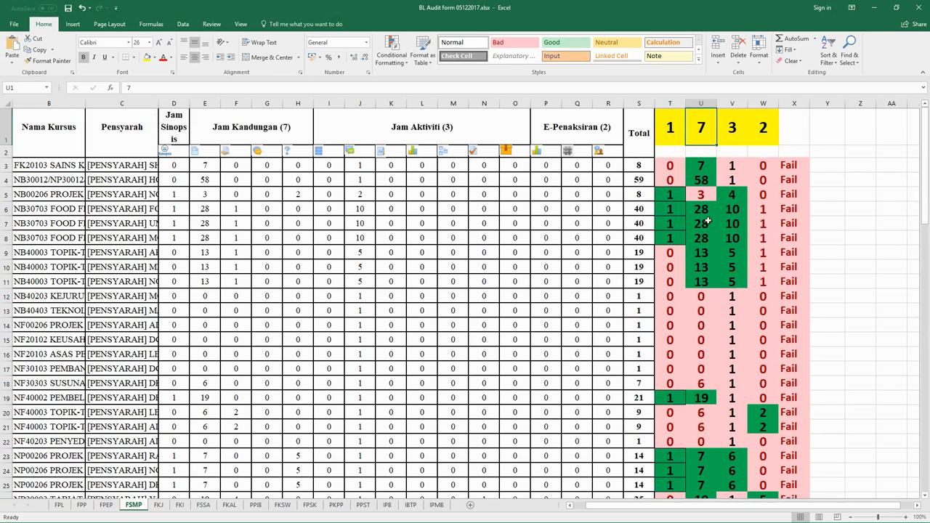
left_click(731, 208)
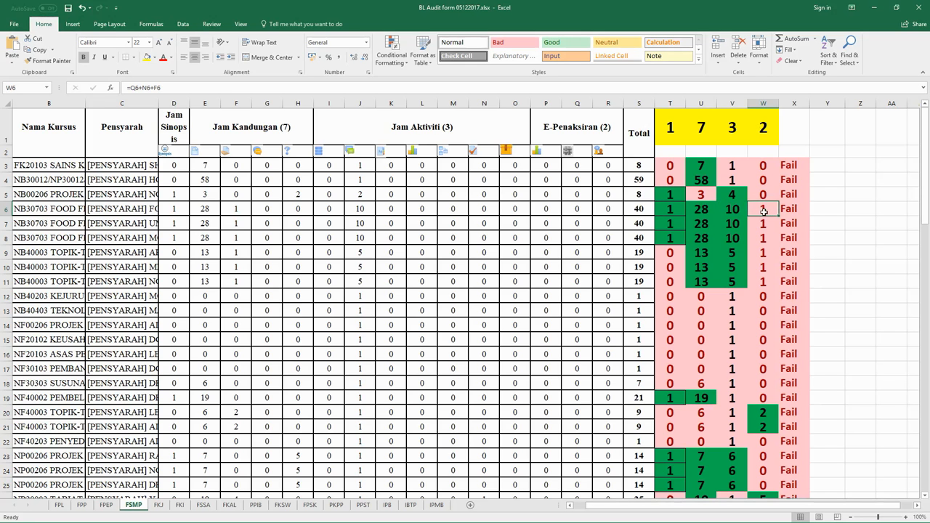
mouse_move(763, 206)
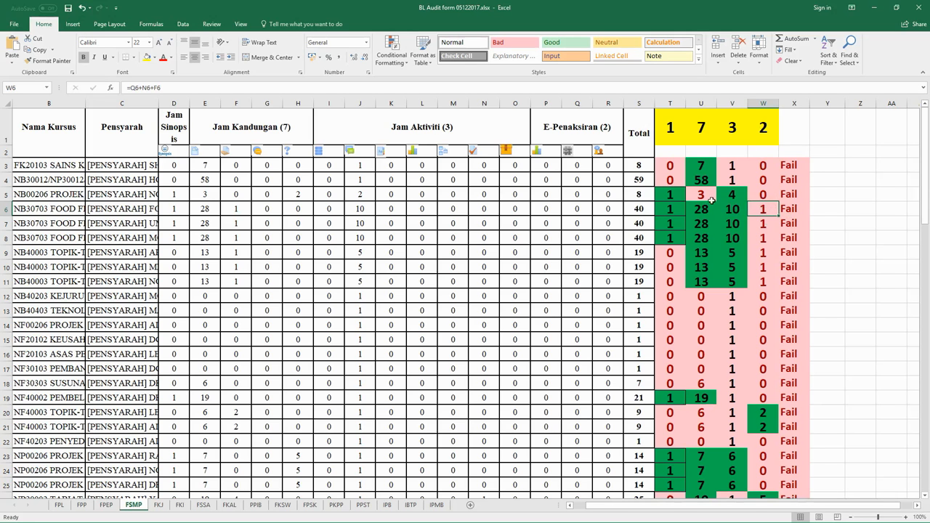
mouse_move(759, 218)
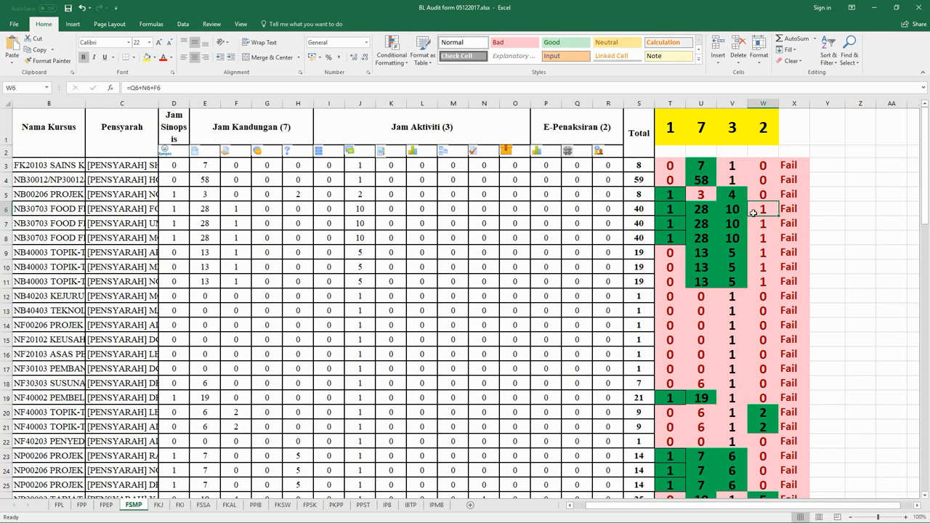
mouse_move(763, 147)
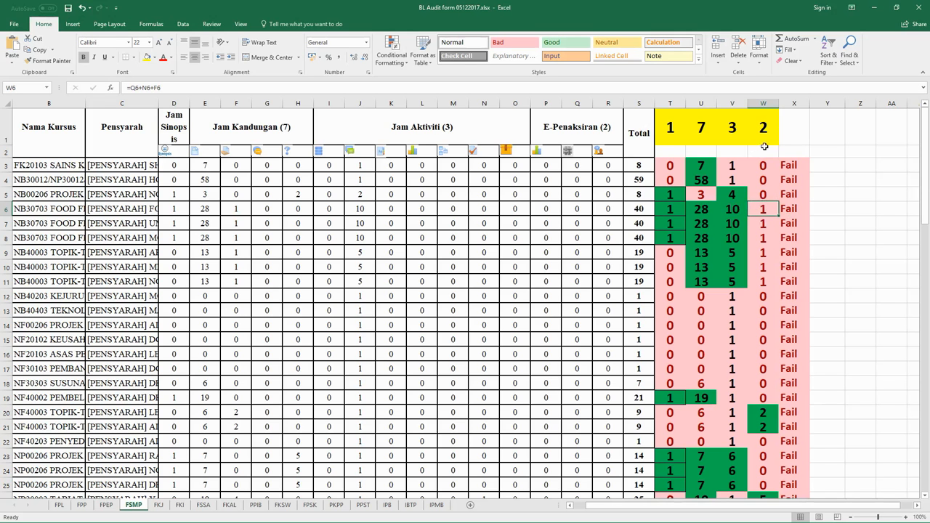
mouse_move(790, 209)
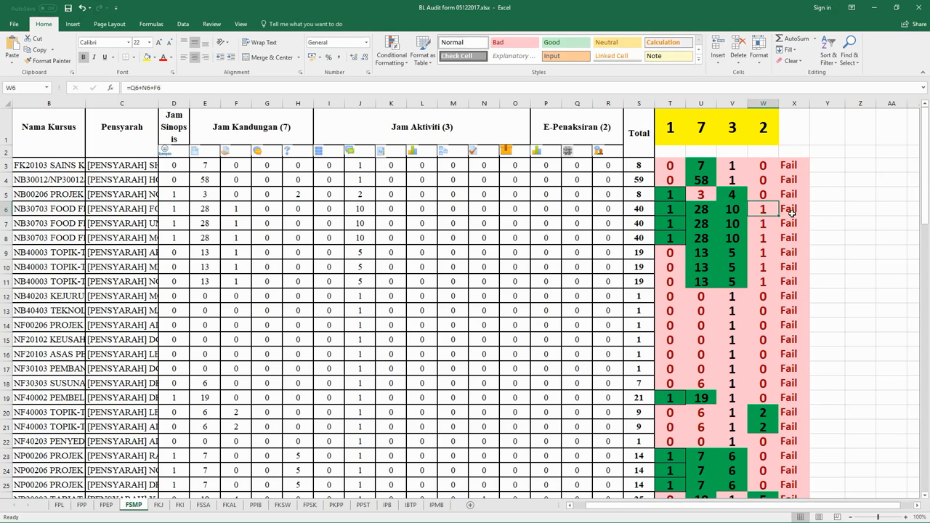
scroll("down", 3)
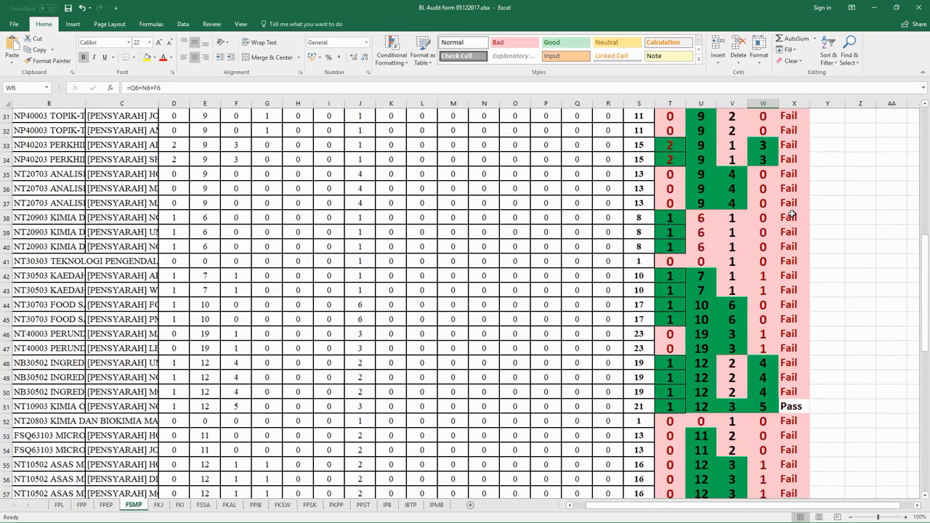
scroll("down", 3)
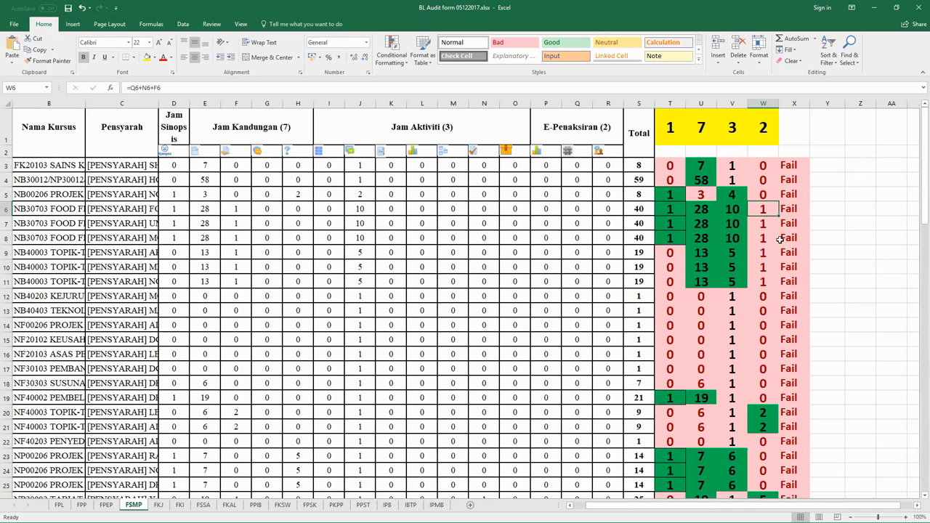
scroll("down", 3)
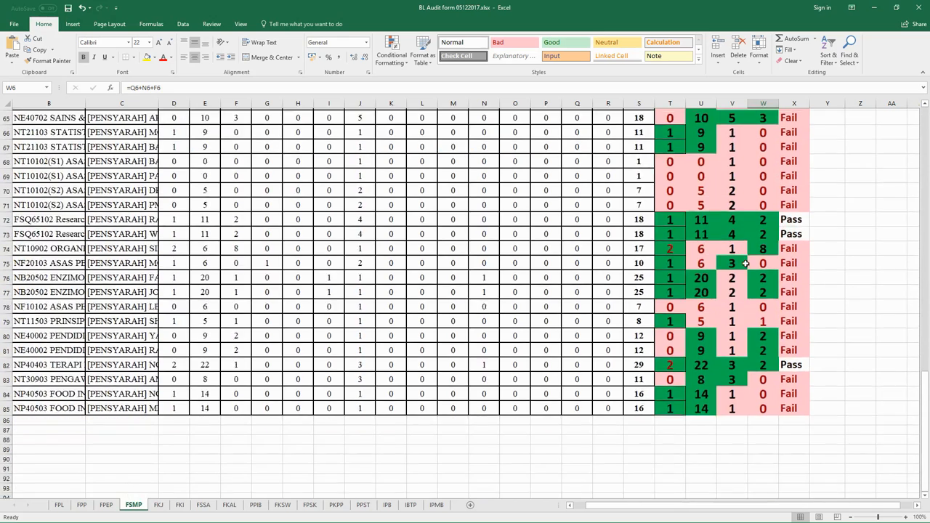